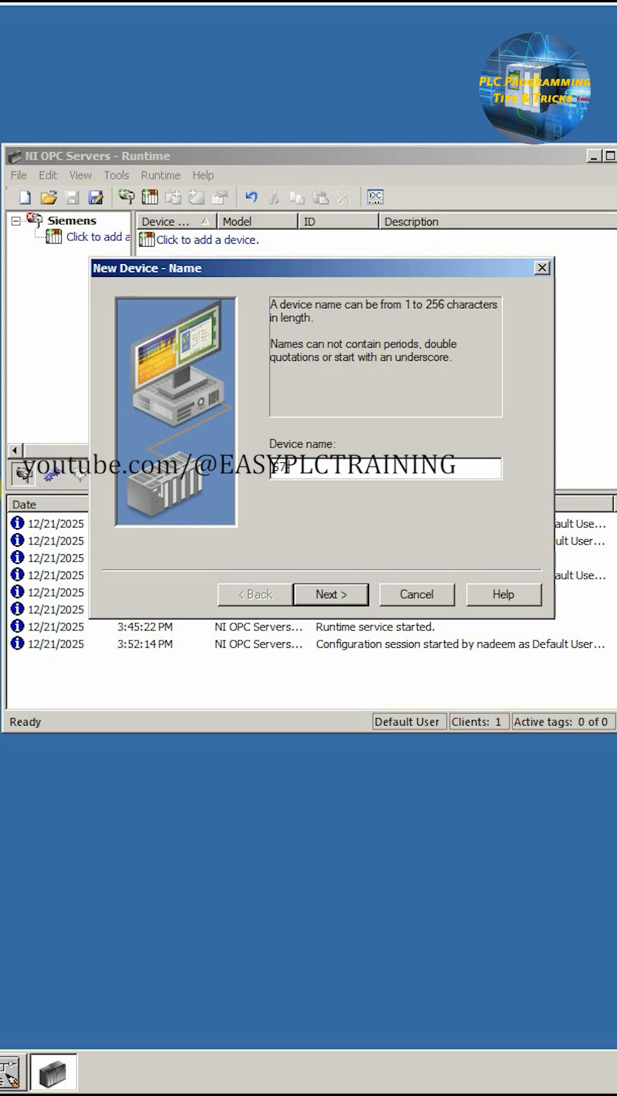
- Add device S7-312C as an S7-300 model and enter its IP address as Device ID
{"action": "type", "text": "S7-312C"}
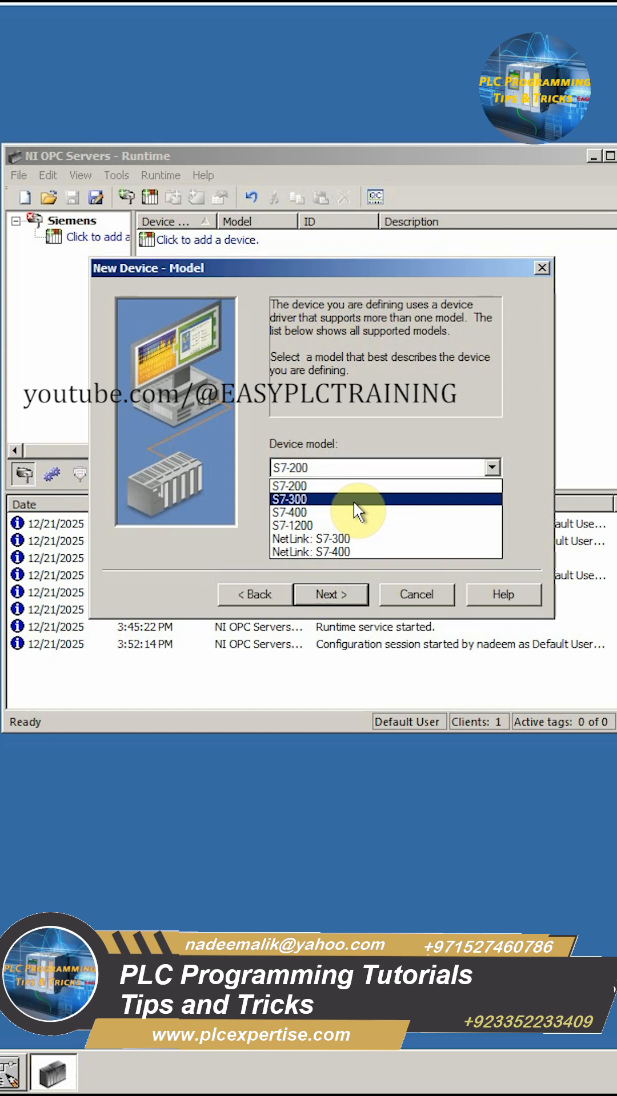
{"action": "left_click", "coordinate": [330, 595]}
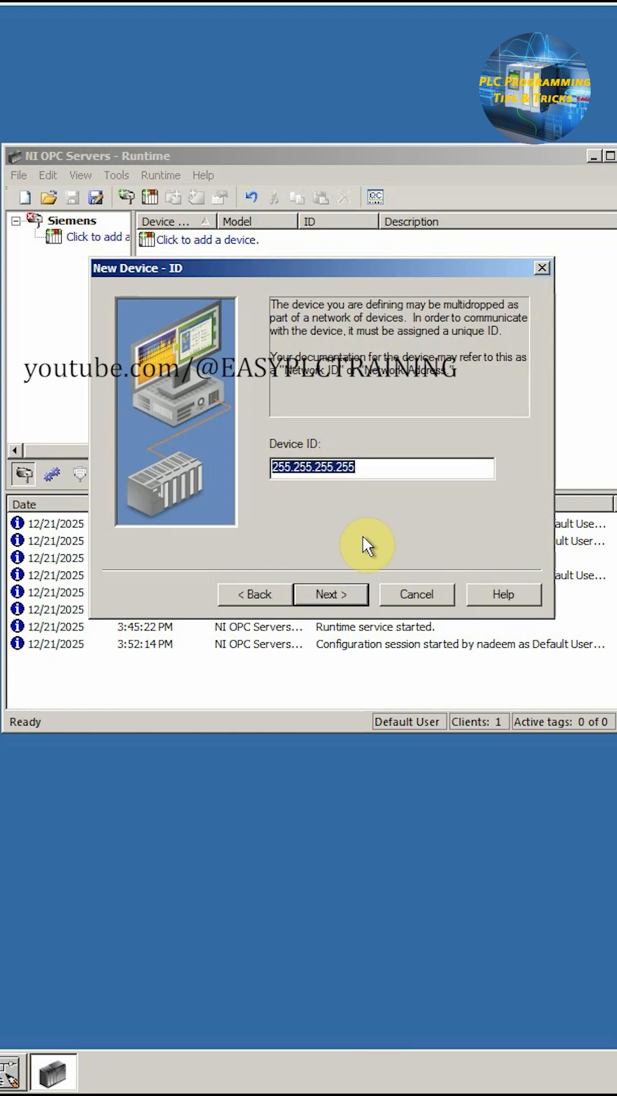
{"action": "type", "text": "192.168.1"}
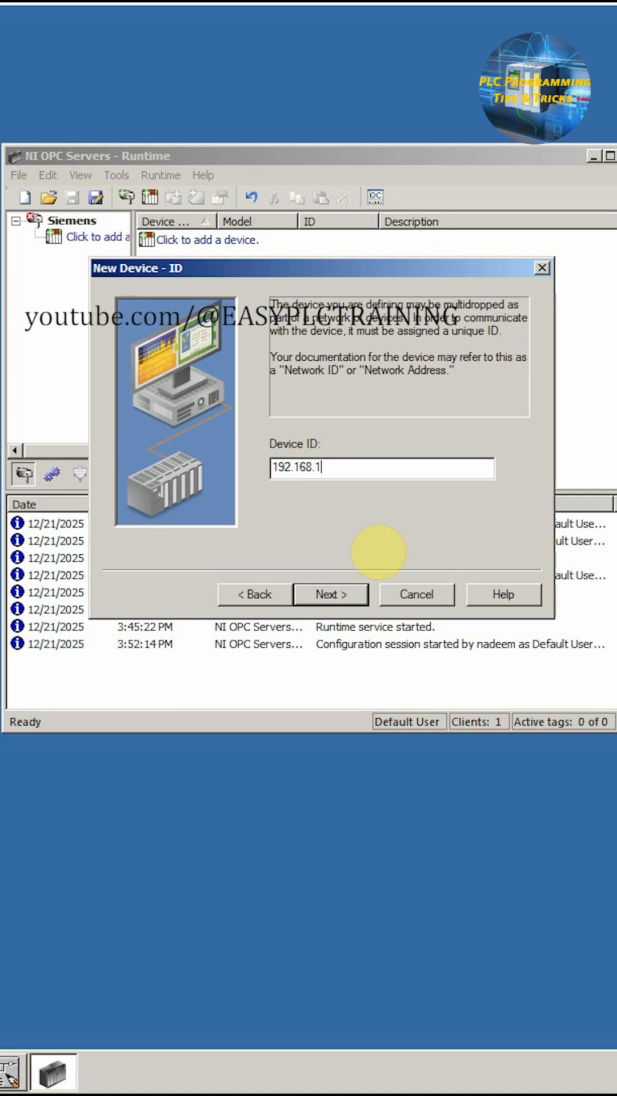
{"action": "left_click", "coordinate": [330, 595]}
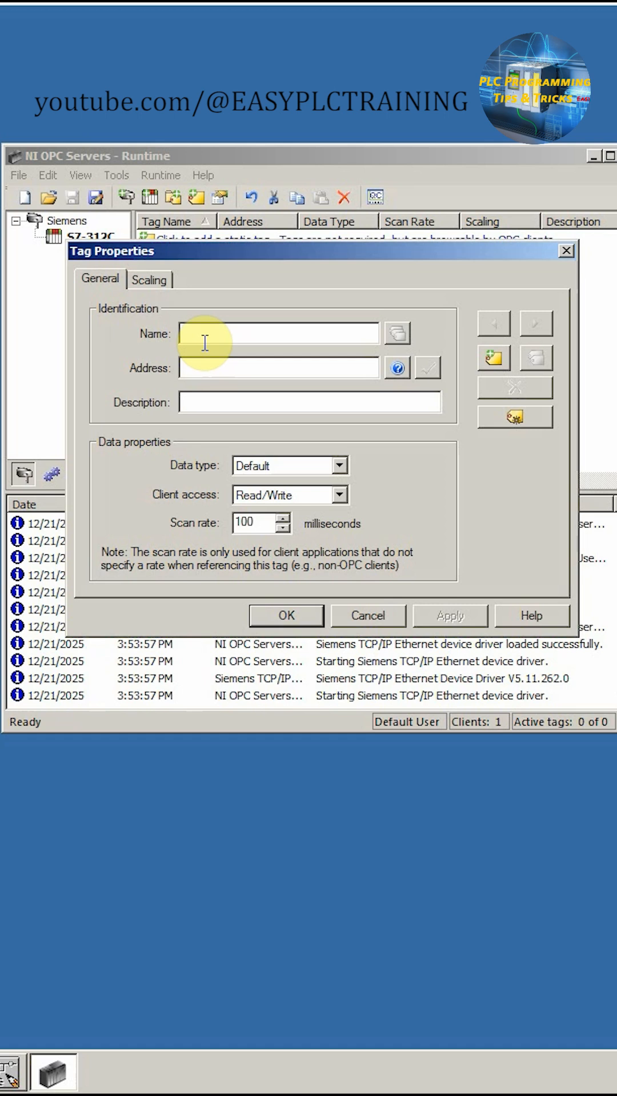
- Define tag OUTPUT_TAG at address Q0.0 and set its client access level
{"action": "type", "text": "OUT"}
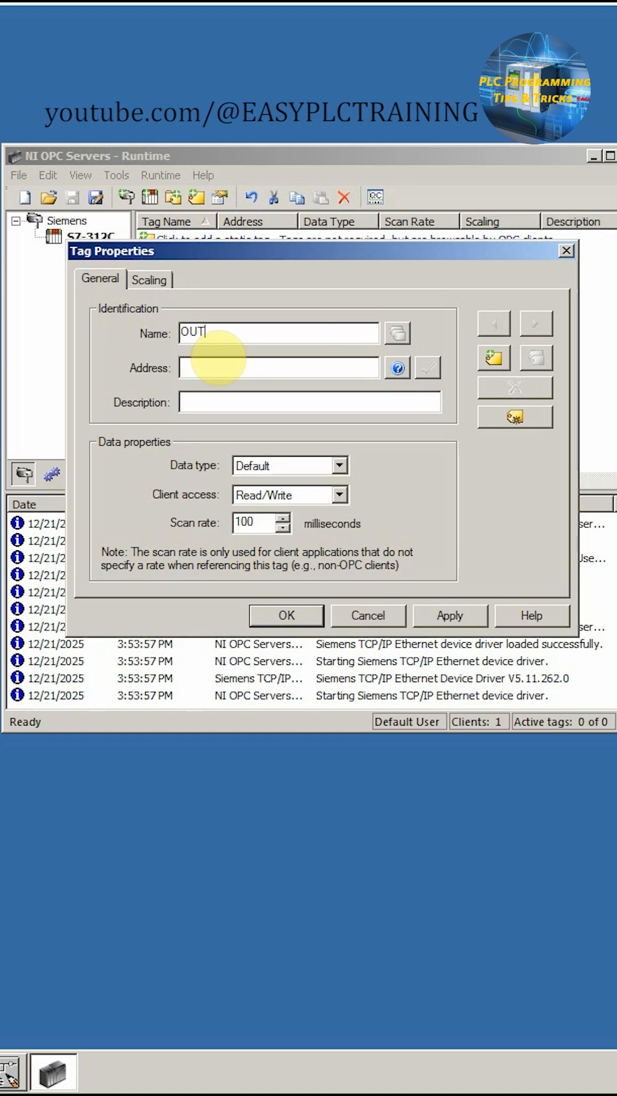
{"action": "type", "text": "Q"}
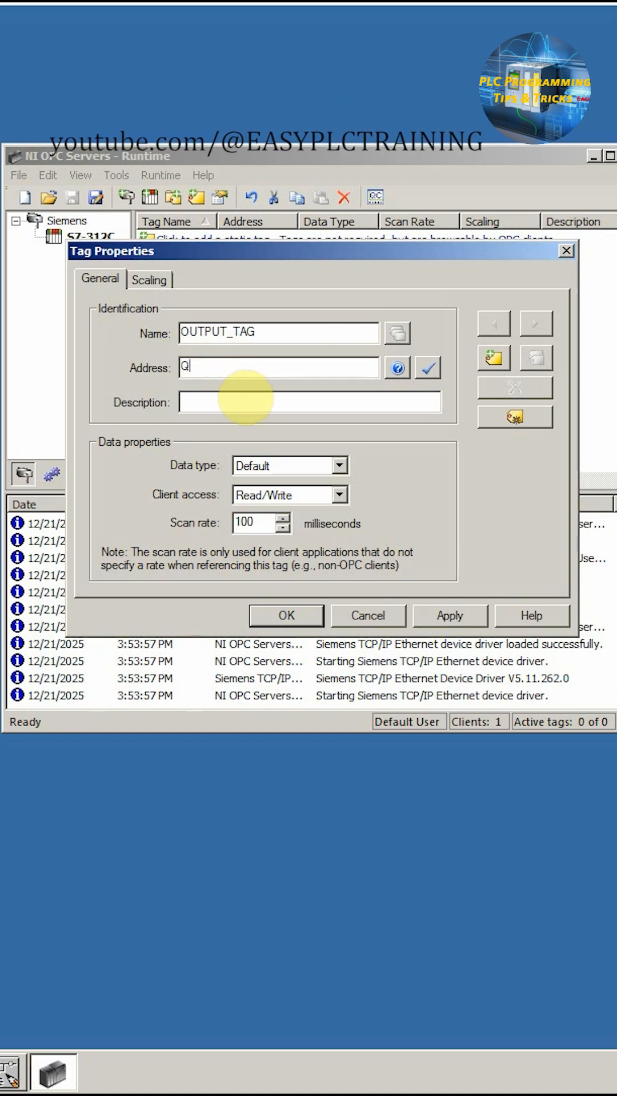
{"action": "type", "text": "0.0"}
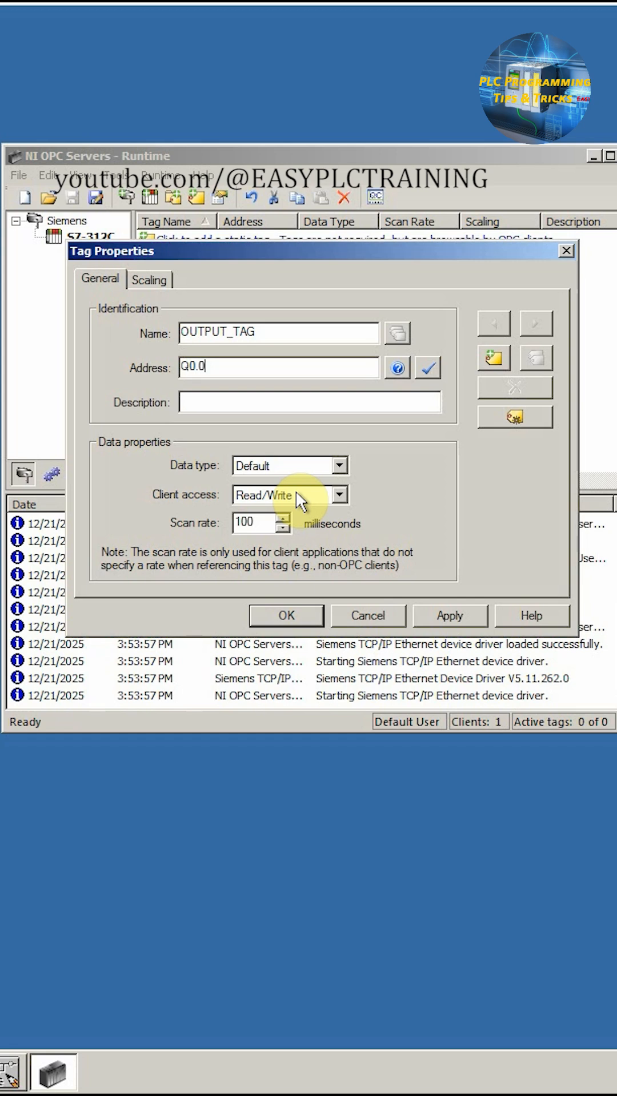
{"action": "left_click", "coordinate": [340, 495]}
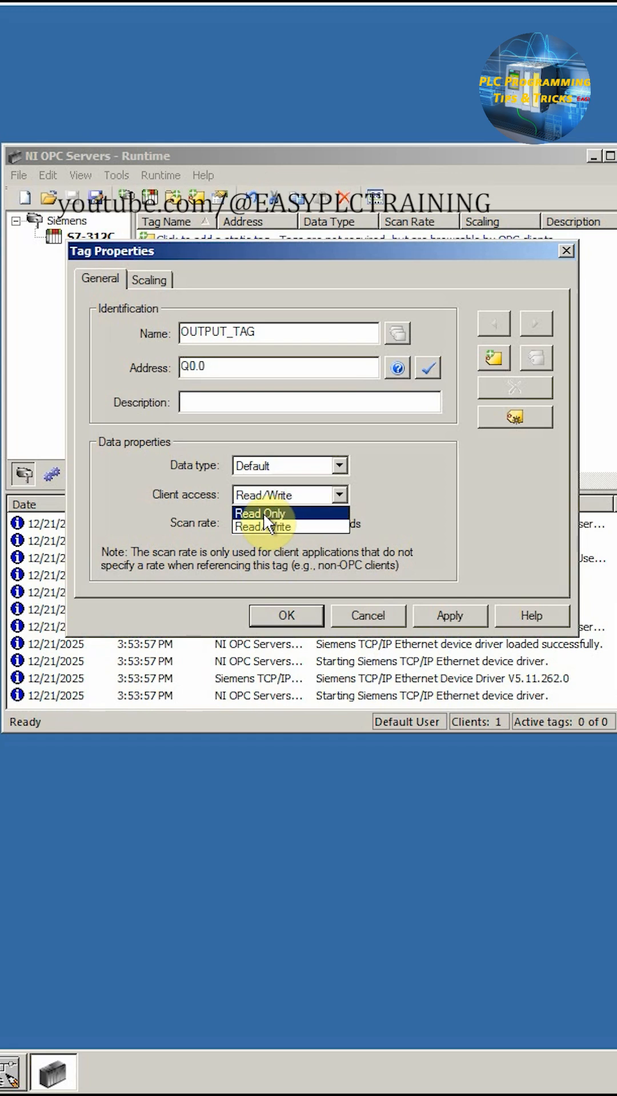
{"action": "left_click", "coordinate": [286, 617]}
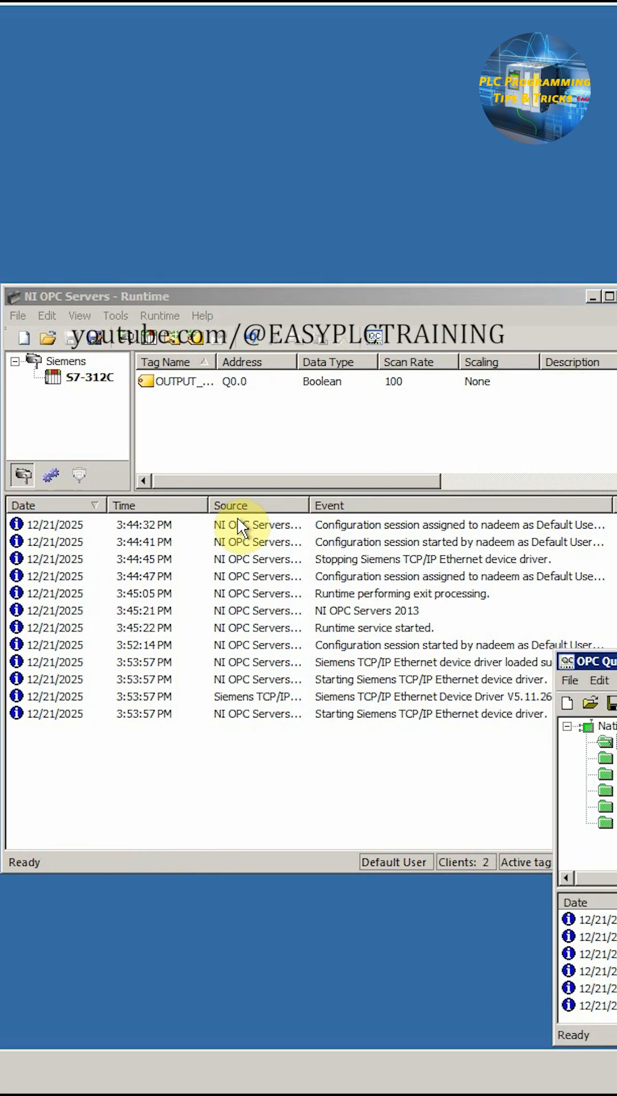
- Bring OPC Quick Client forward and select the Siemens.S7-312C group to list its items
{"action": "left_click", "coordinate": [147, 617]}
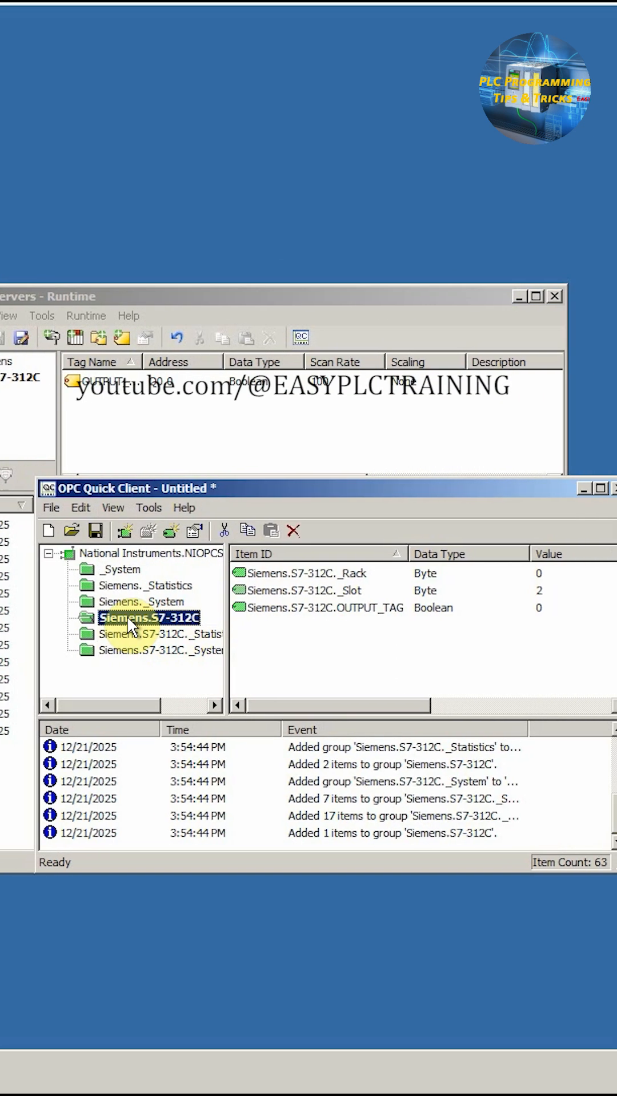
{"action": "left_click", "coordinate": [318, 608]}
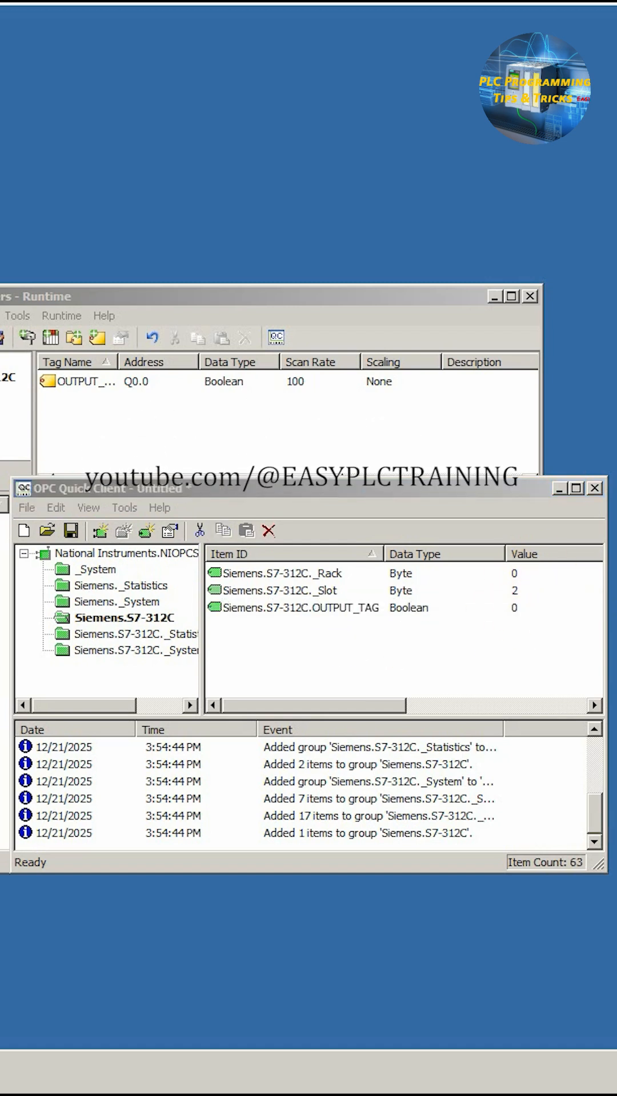
- Modify the value of contact M100.0, then close OPC Quick Client without saving
{"action": "right_click", "coordinate": [231, 356]}
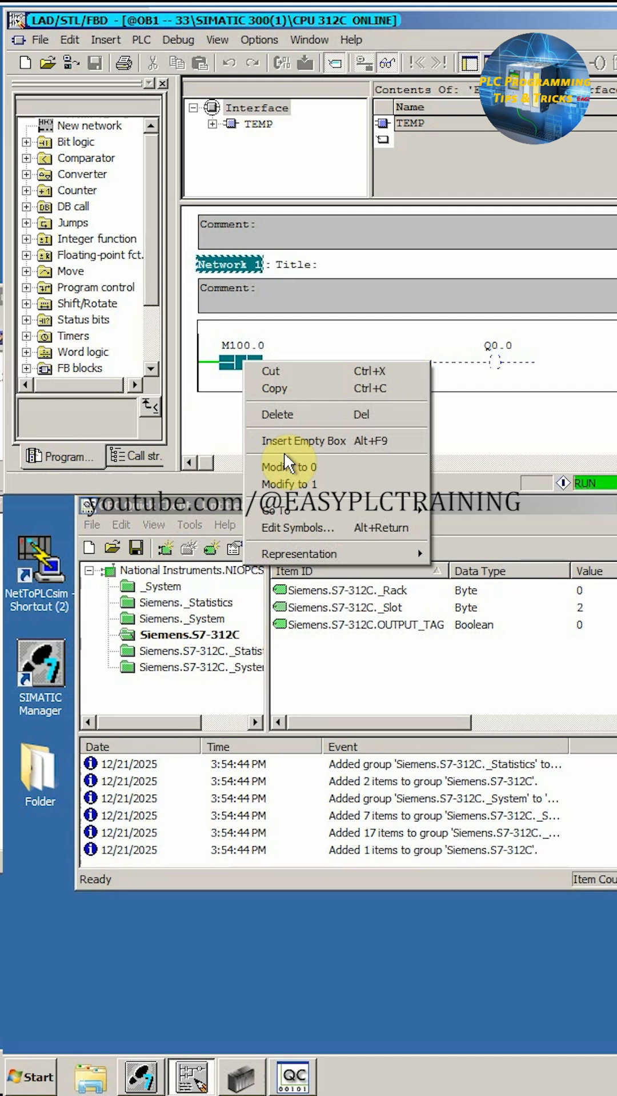
{"action": "left_click", "coordinate": [288, 483]}
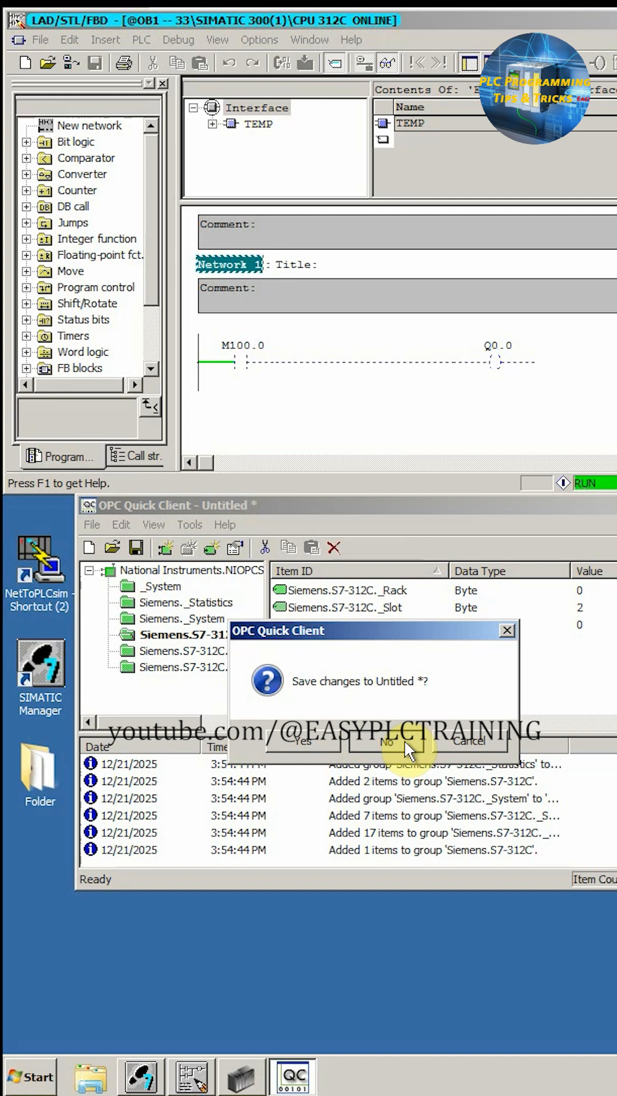
{"action": "left_click", "coordinate": [386, 742]}
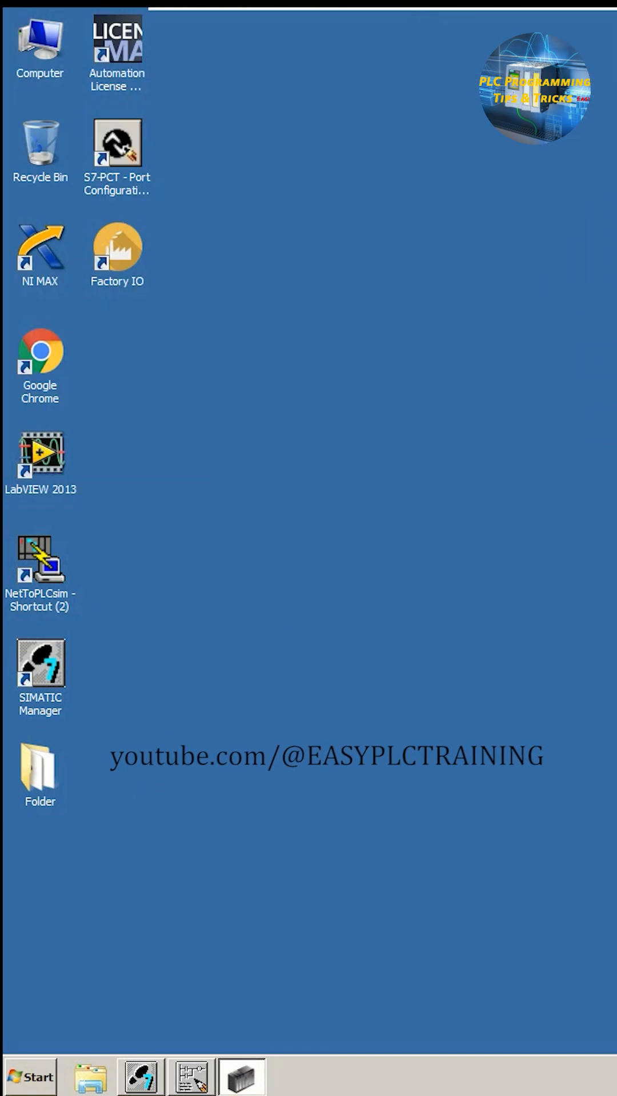
- Add an OPC Client I/O server, browsing to the local computer as the OPC host
{"action": "right_click", "coordinate": [105, 619]}
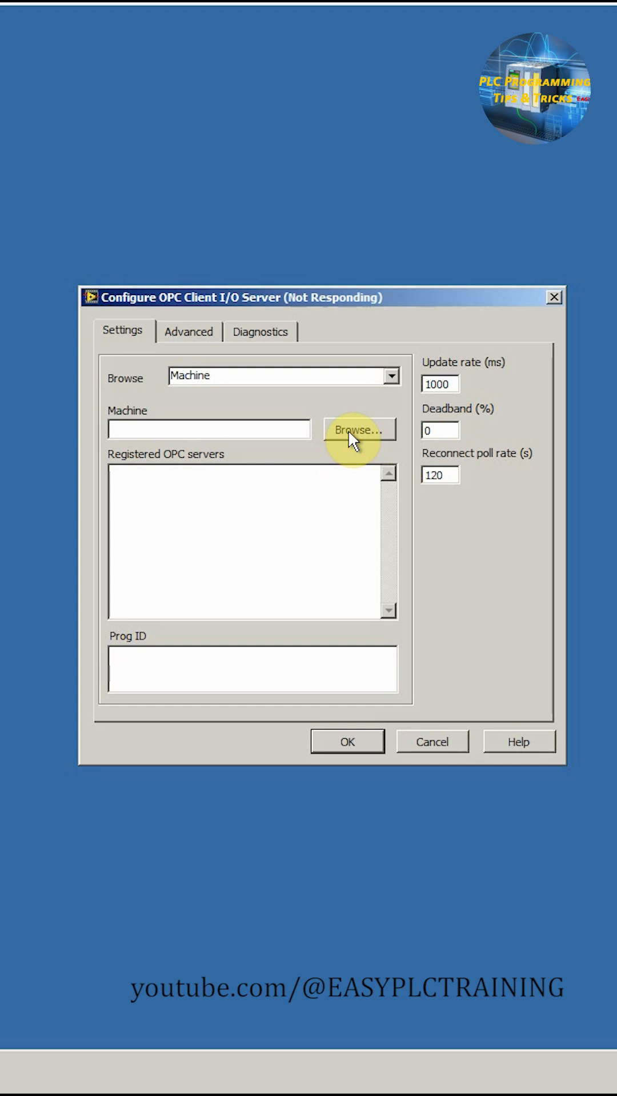
{"action": "left_click", "coordinate": [359, 430]}
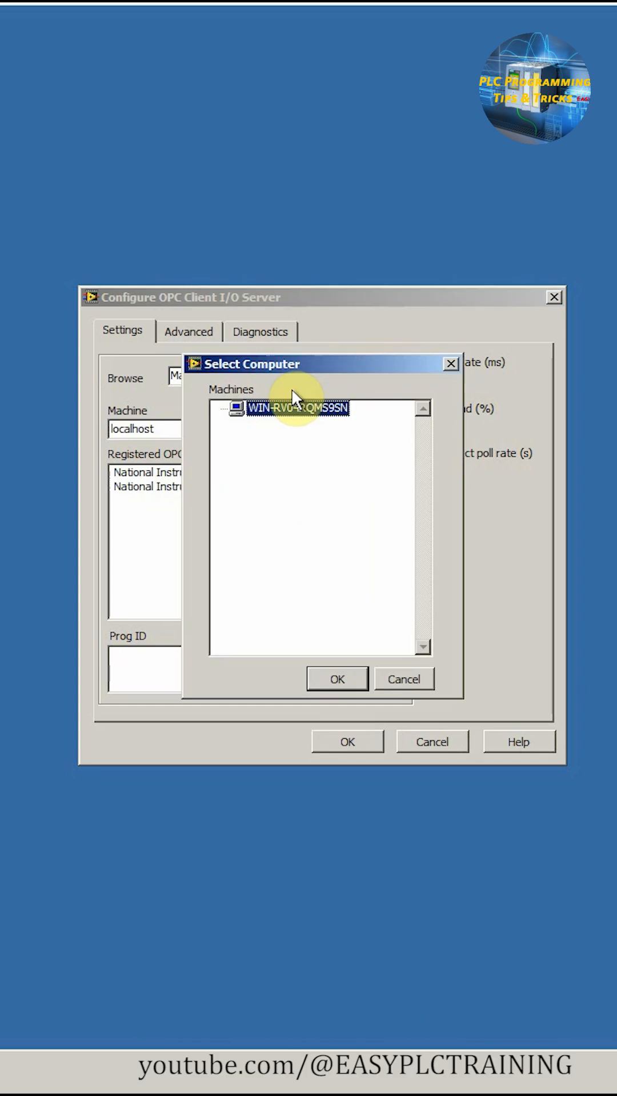
{"action": "left_click", "coordinate": [336, 679]}
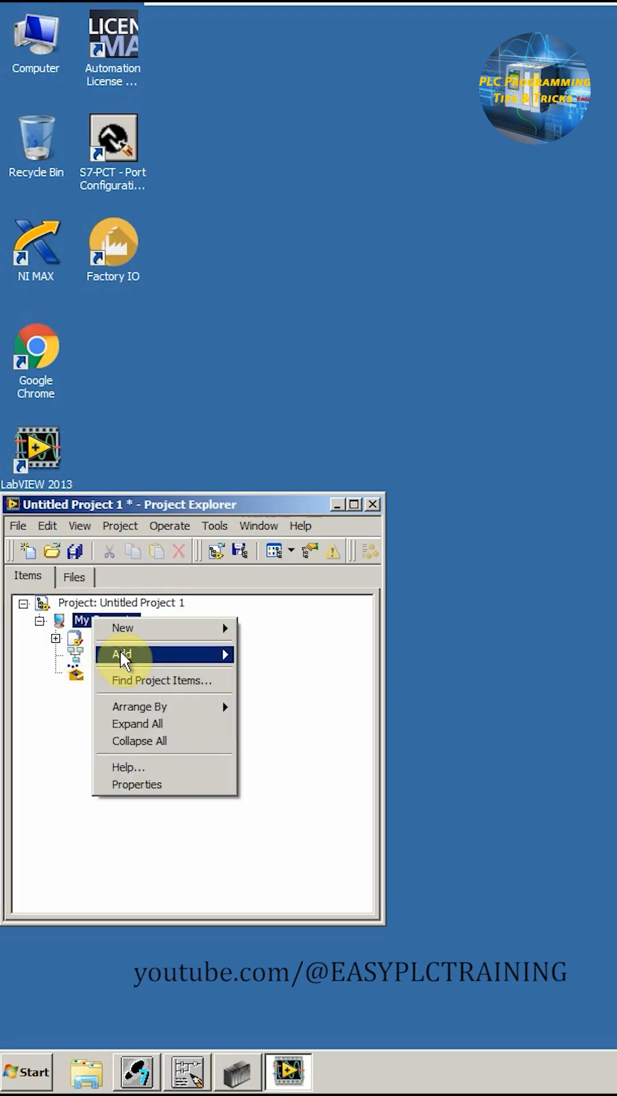
- Add a new library under My Computer and launch Create Bound Variables on Untitled Library 2
{"action": "left_click", "coordinate": [122, 628]}
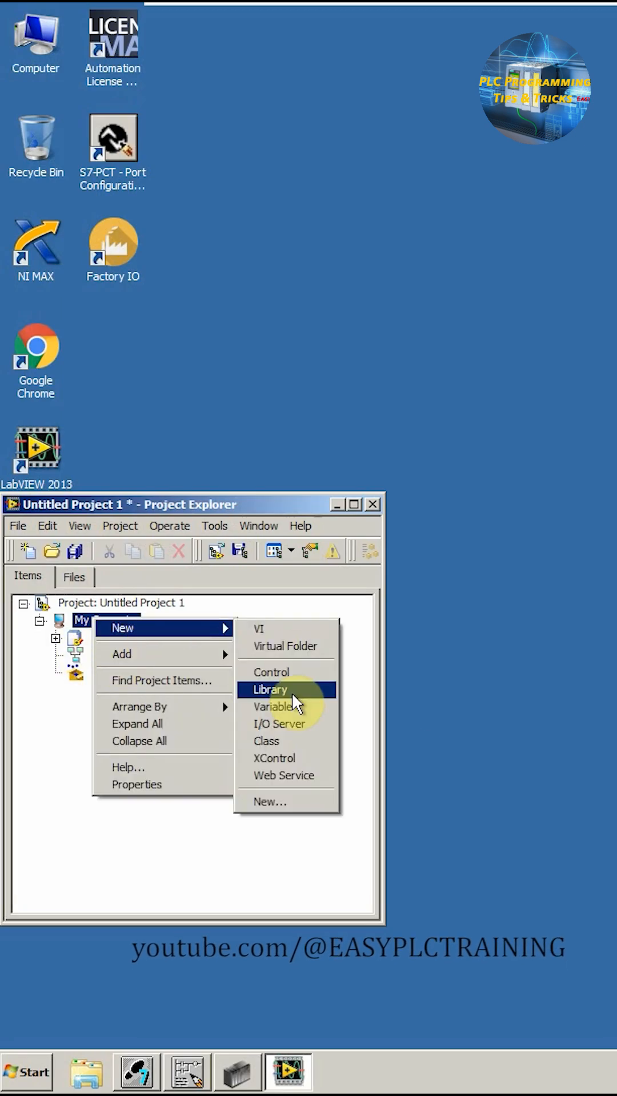
{"action": "left_click", "coordinate": [270, 690]}
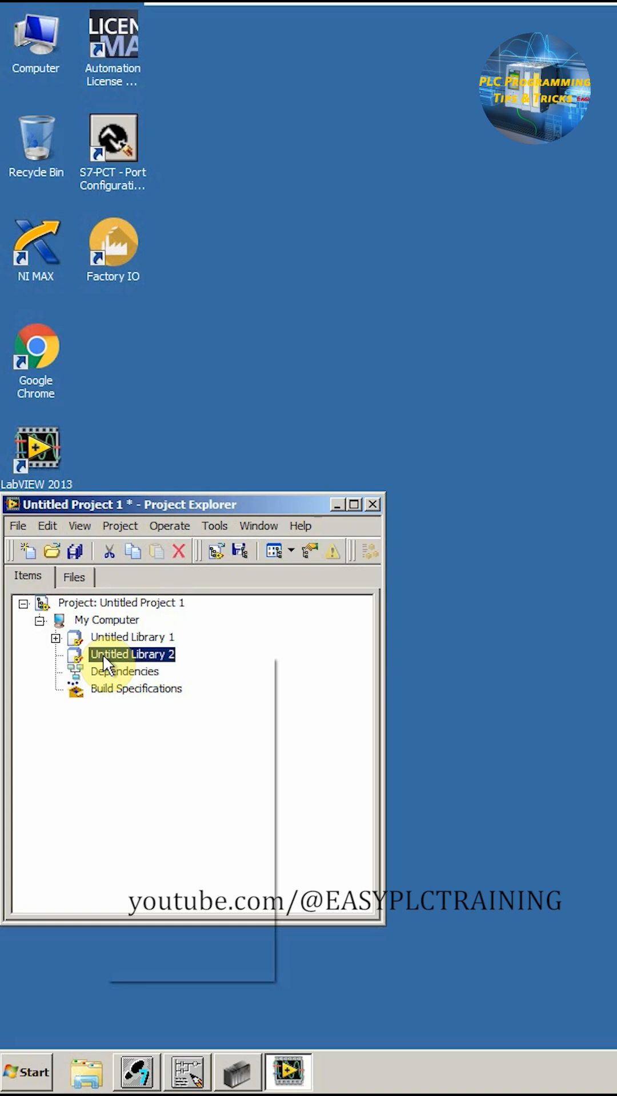
{"action": "right_click", "coordinate": [132, 654]}
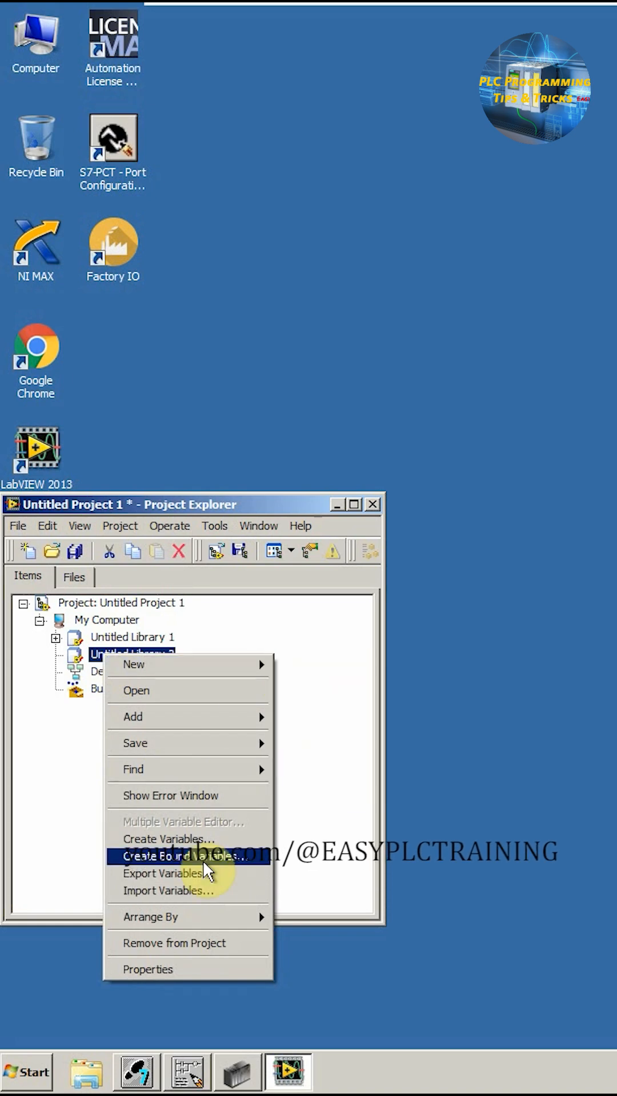
{"action": "left_click", "coordinate": [183, 856]}
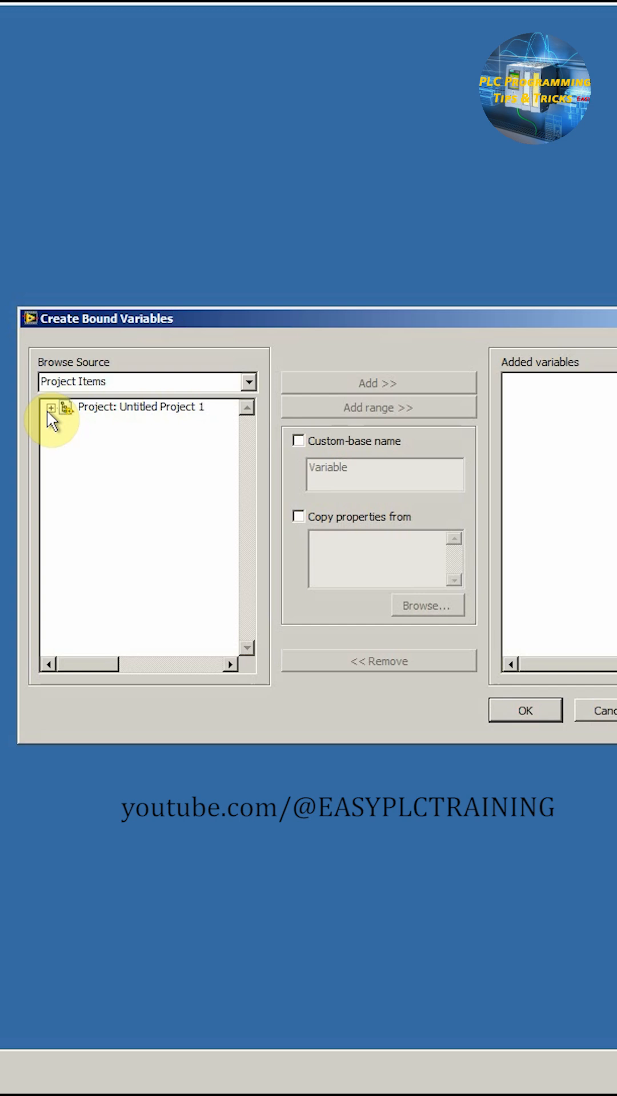
- Browse OPC1 > Siemens > S7-312C and add OUTPUT_TAG as a bound variable
{"action": "left_click", "coordinate": [50, 407]}
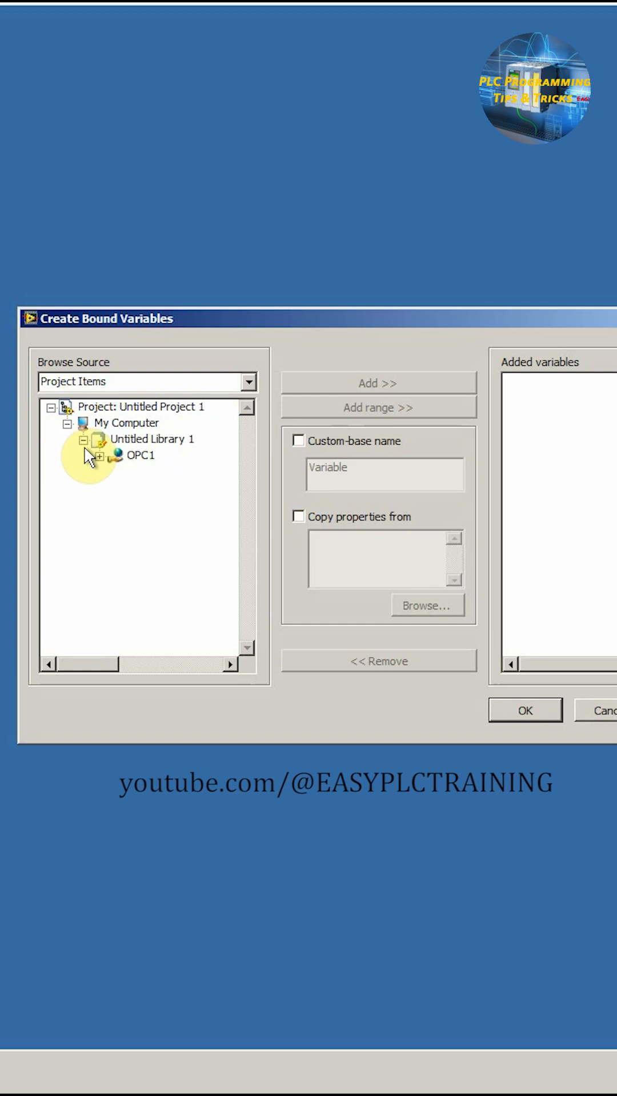
{"action": "left_click", "coordinate": [100, 455]}
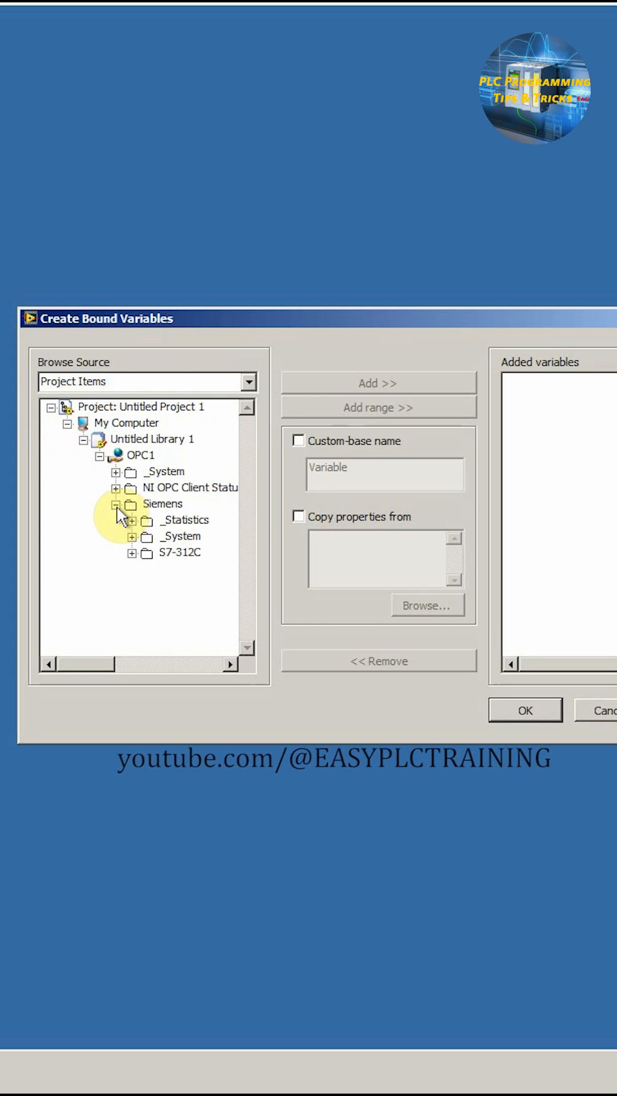
{"action": "left_click", "coordinate": [130, 552]}
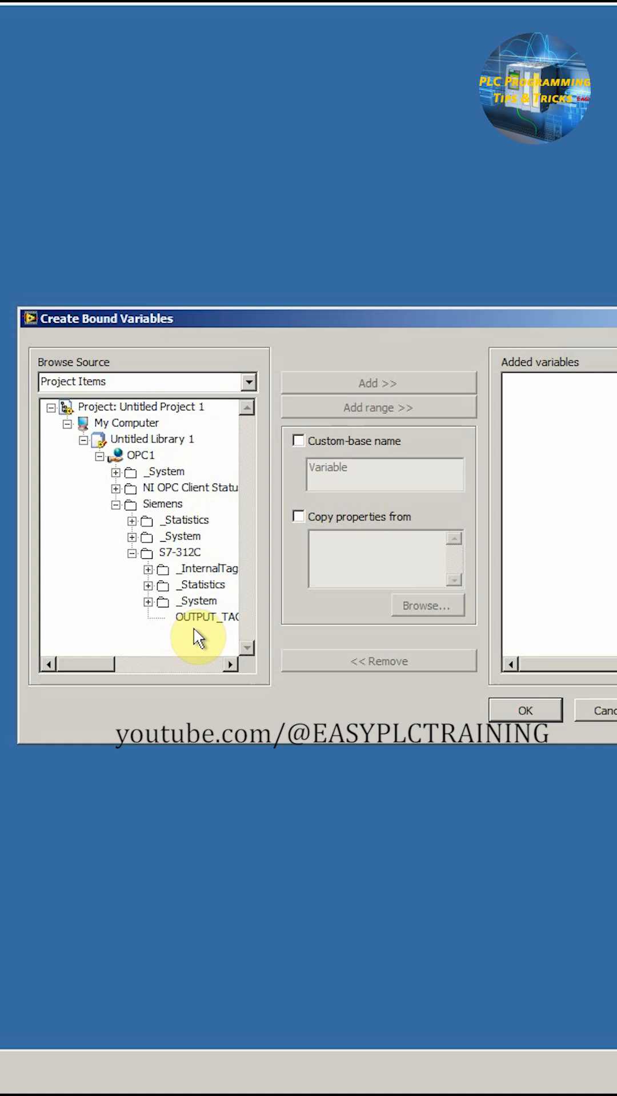
{"action": "left_click", "coordinate": [206, 617]}
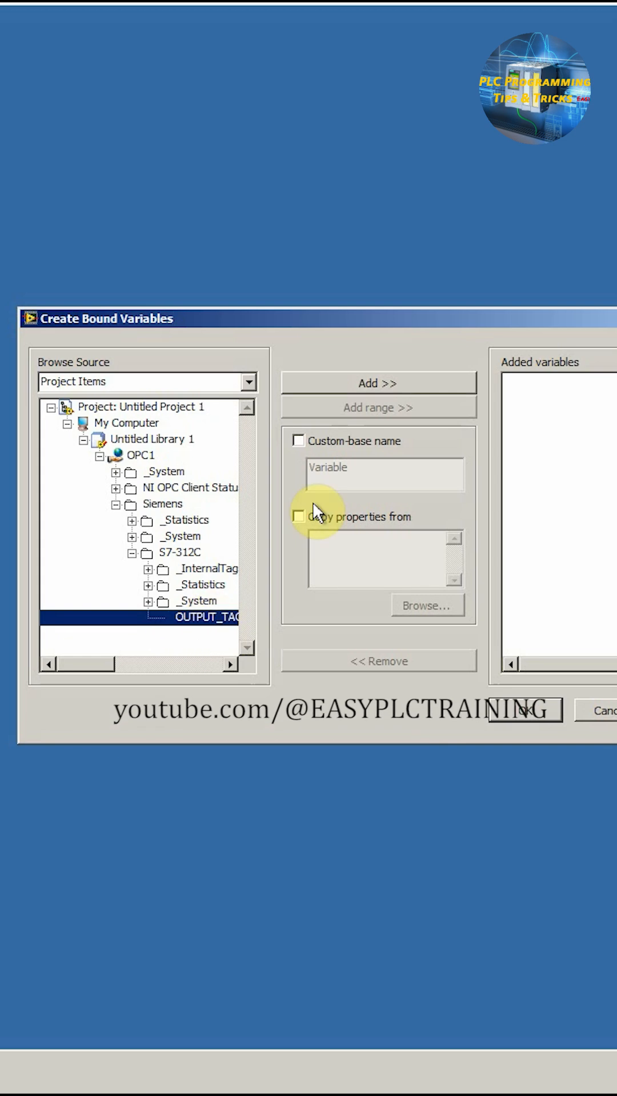
{"action": "left_click", "coordinate": [378, 384]}
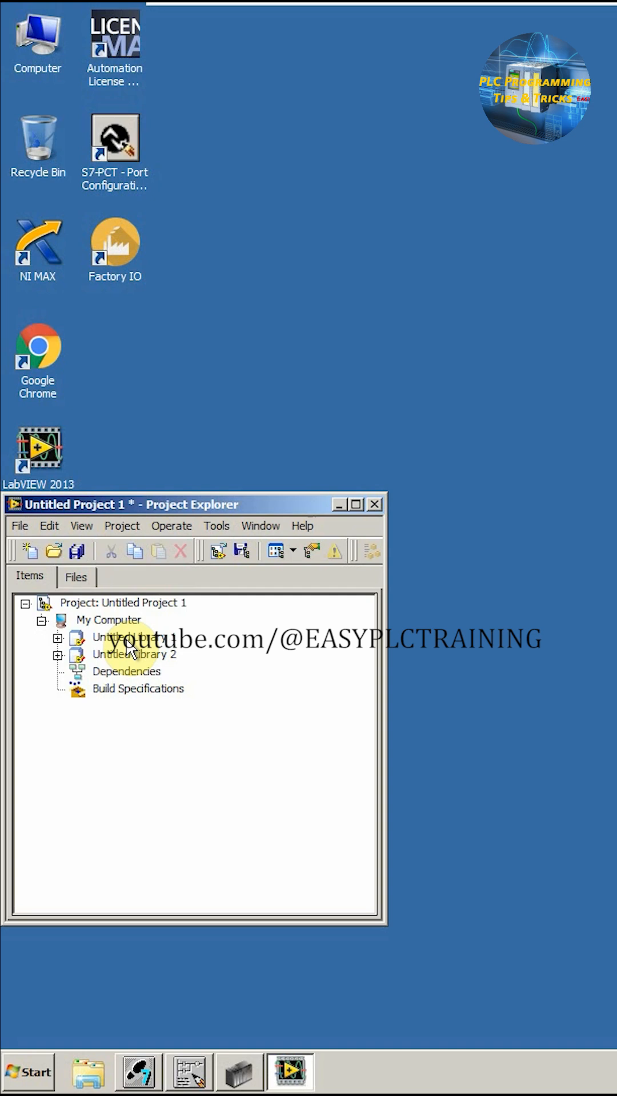
- Create a new VI under My Computer and place a Boolean LED for Q 0.0
{"action": "left_click", "coordinate": [128, 636]}
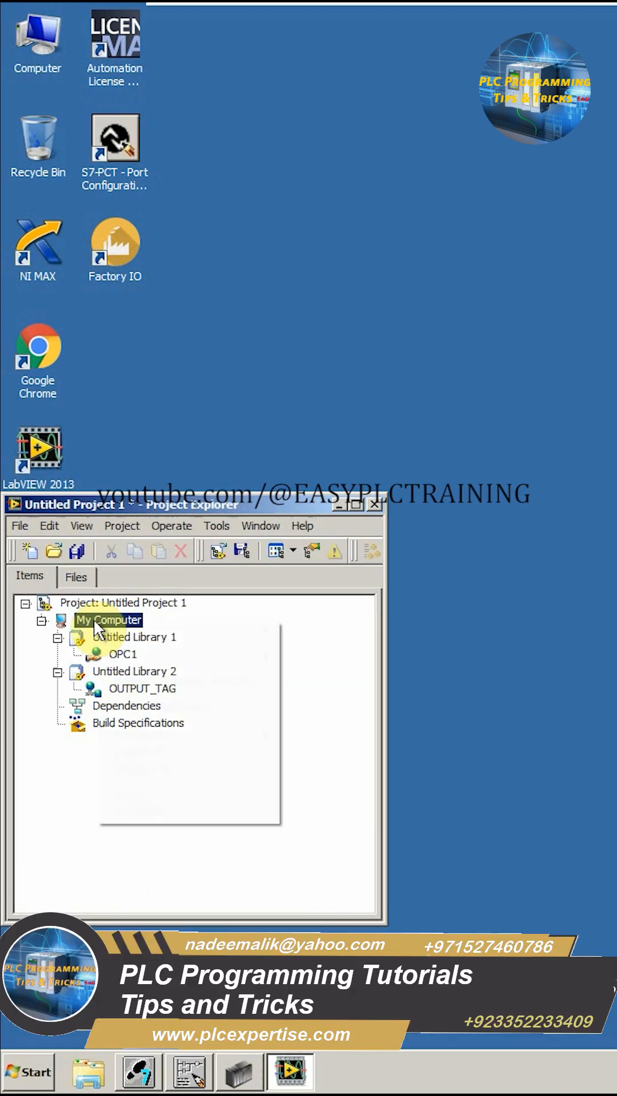
{"action": "right_click", "coordinate": [108, 620]}
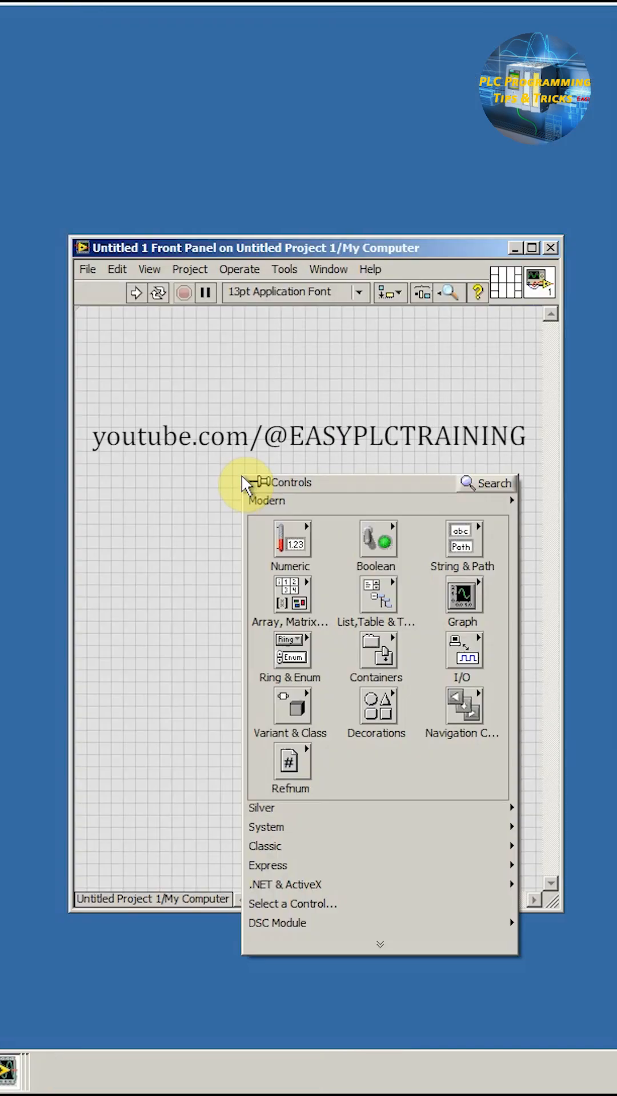
{"action": "left_click", "coordinate": [377, 545]}
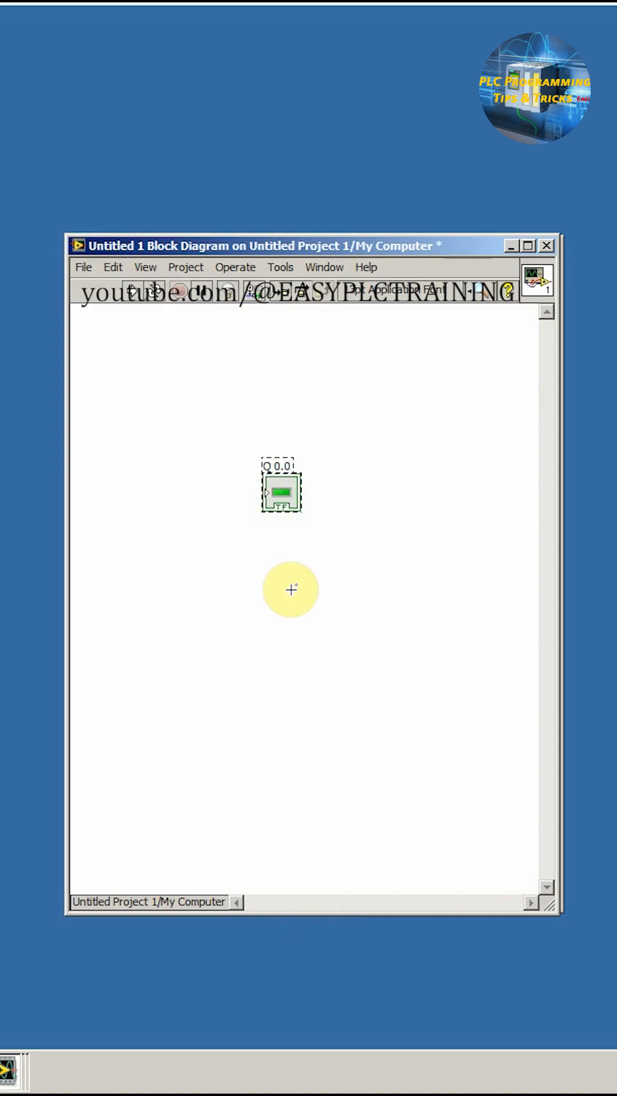
- Create a shared variable node on the Q 0.0 LED and run the VI
{"action": "right_click", "coordinate": [281, 489]}
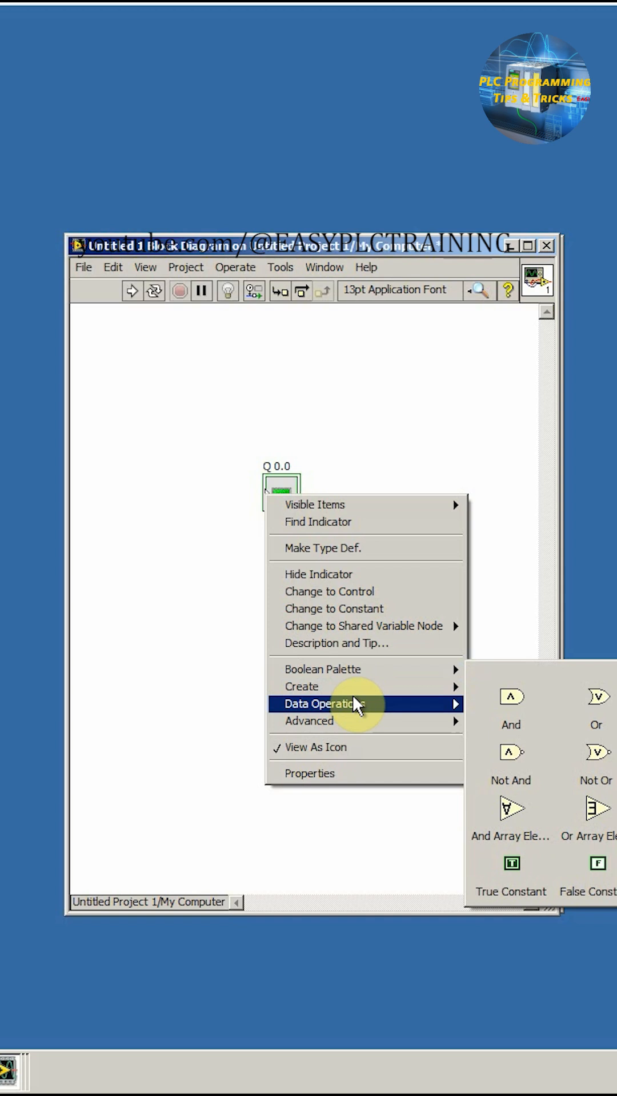
{"action": "mouse_move", "coordinate": [301, 686]}
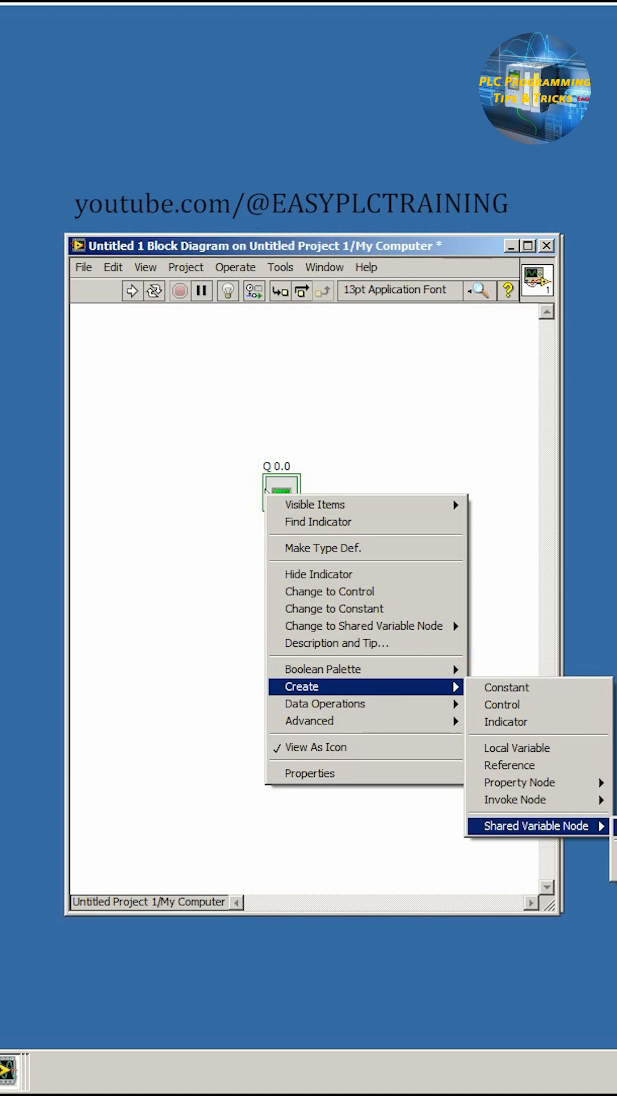
{"action": "mouse_move", "coordinate": [535, 825]}
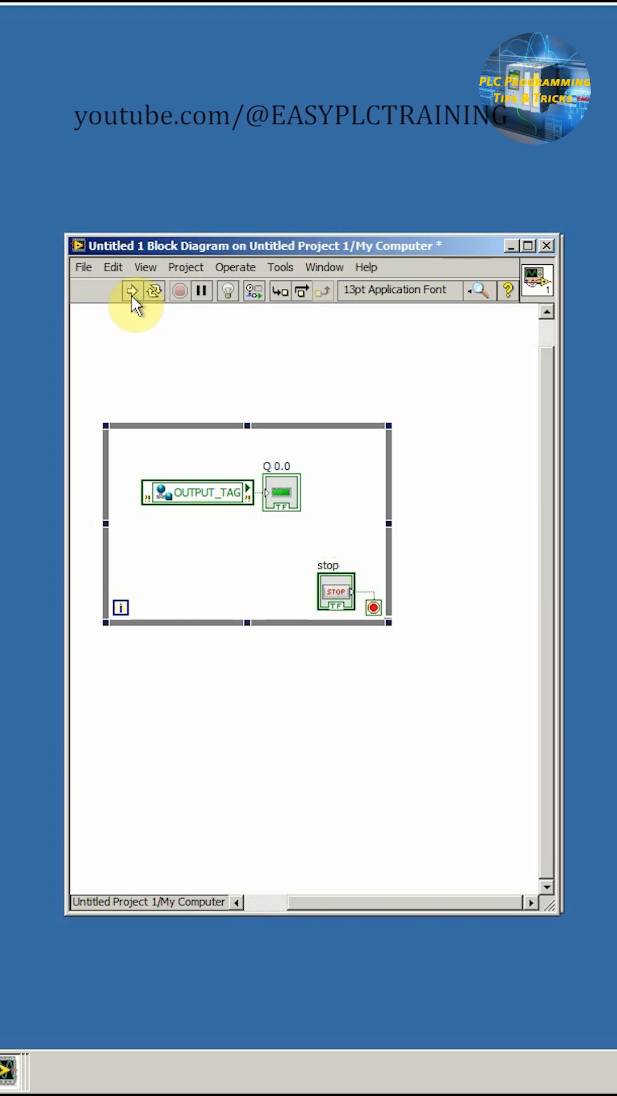
{"action": "left_click", "coordinate": [132, 290]}
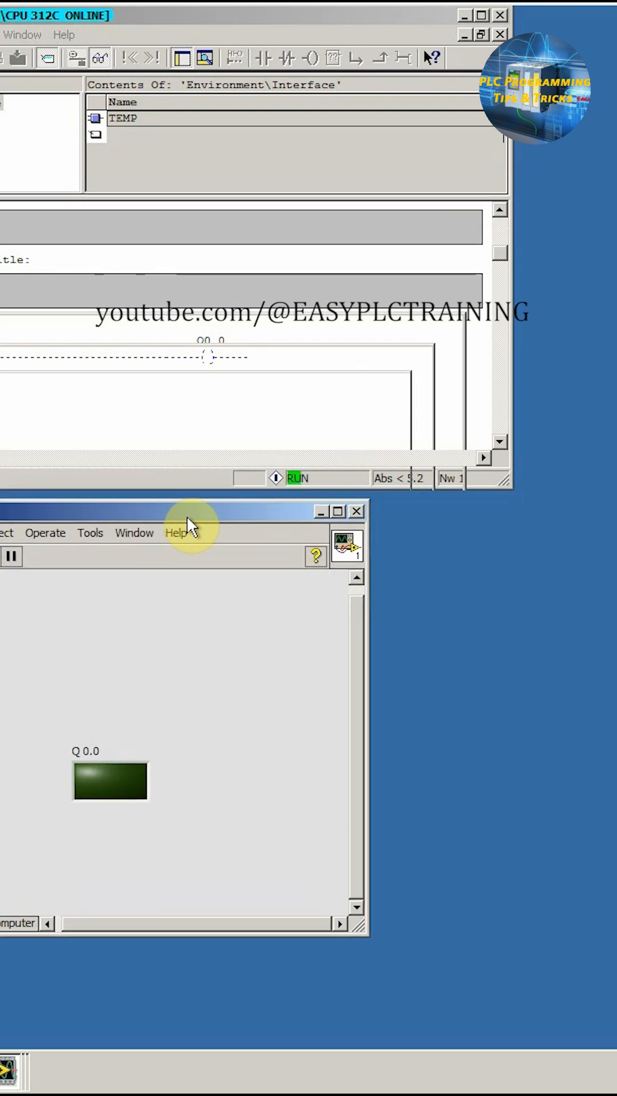
{"action": "right_click", "coordinate": [66, 352]}
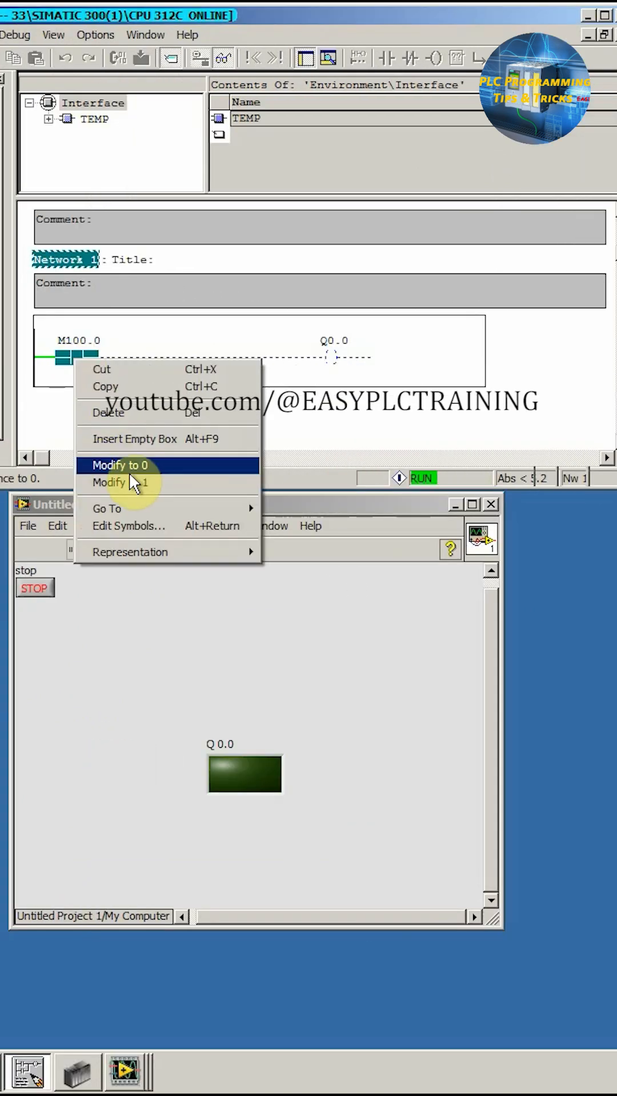
{"action": "left_click", "coordinate": [108, 482]}
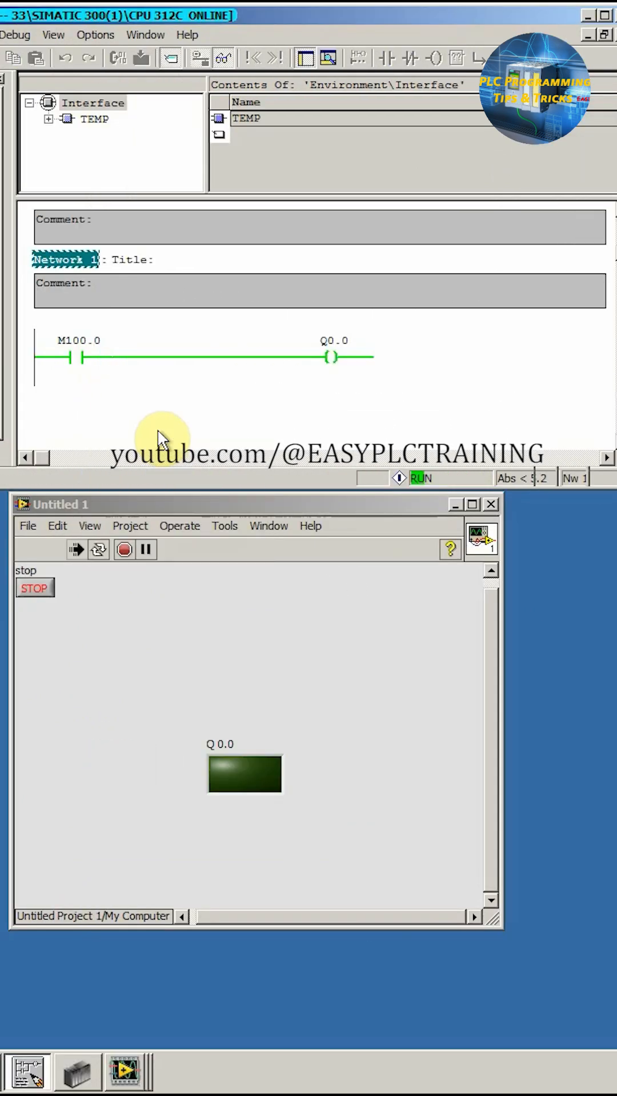
{"action": "left_click", "coordinate": [243, 773]}
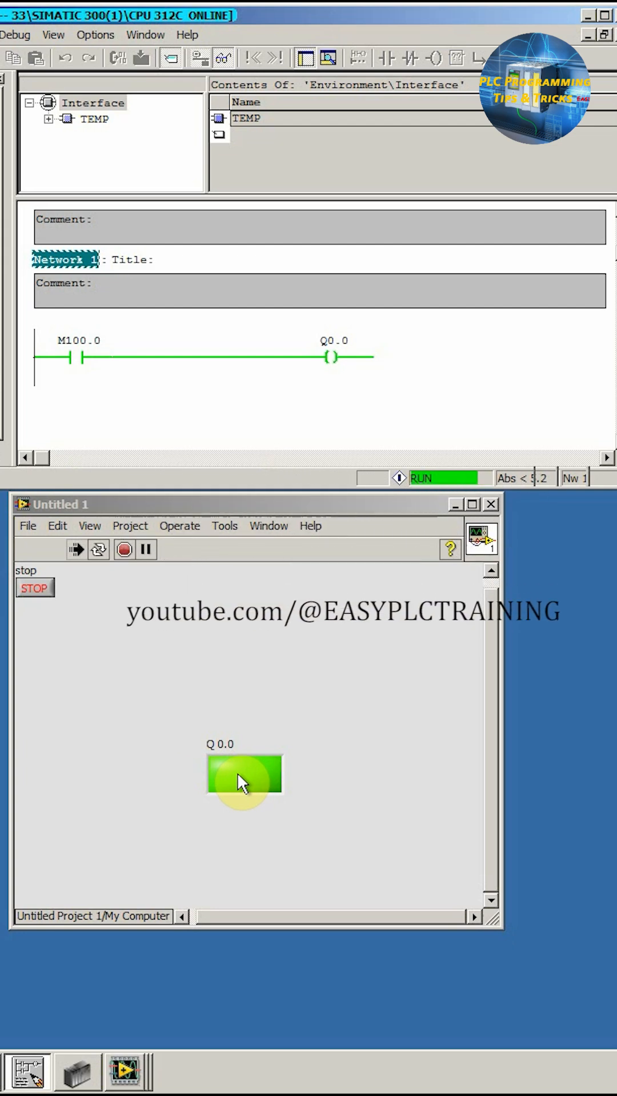
{"action": "right_click", "coordinate": [74, 358]}
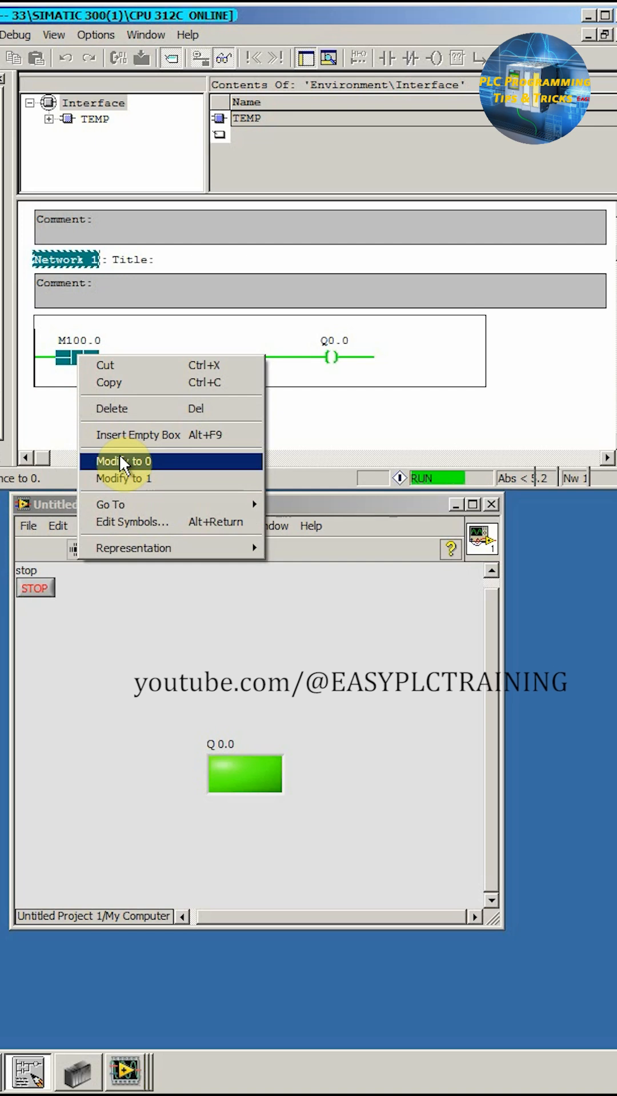
{"action": "left_click", "coordinate": [123, 461]}
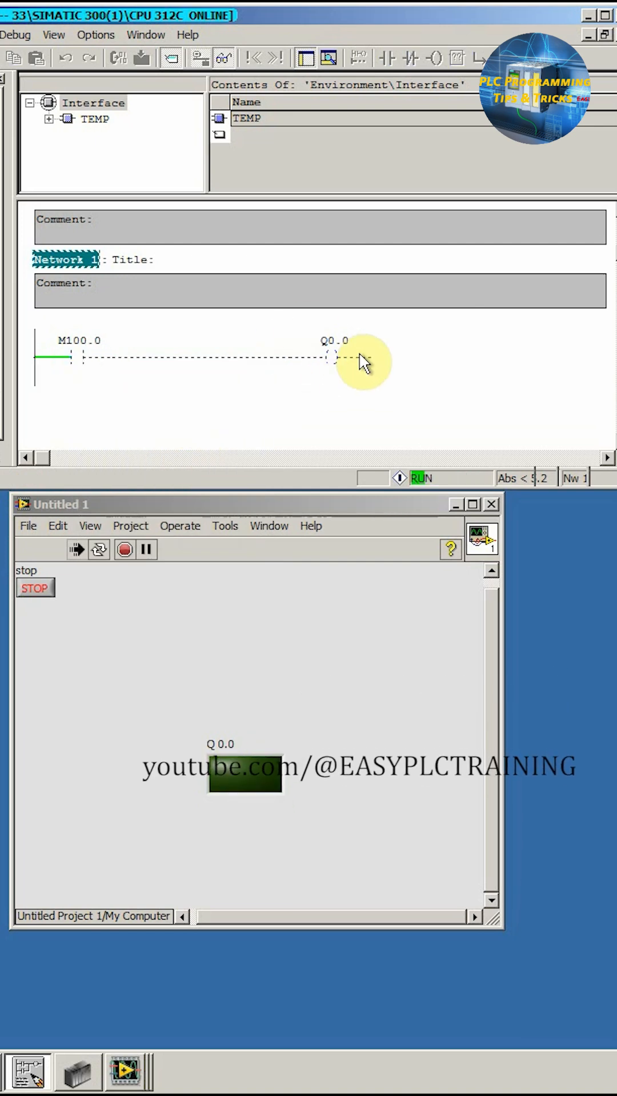